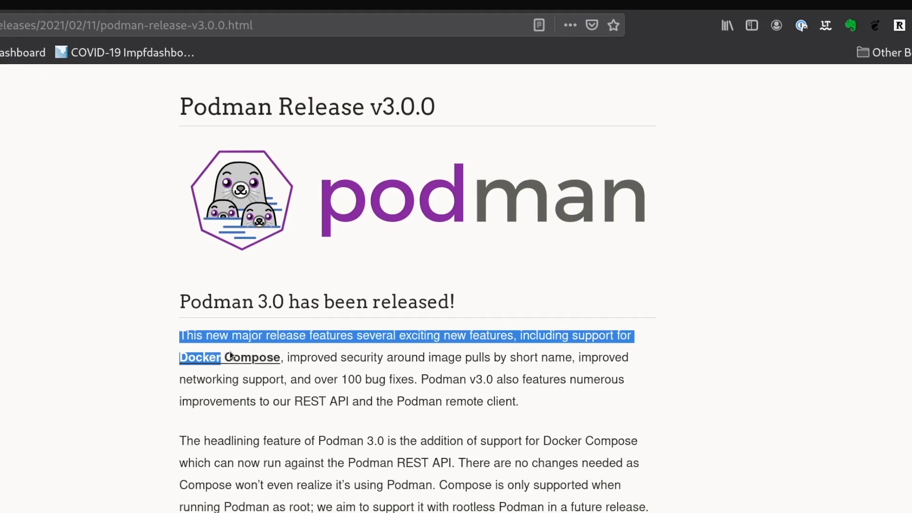
Step: Bring up the containers/podman-compose repository page and scroll down through its README
{"action": "scroll", "scroll_direction": "up", "scroll_amount": 3}
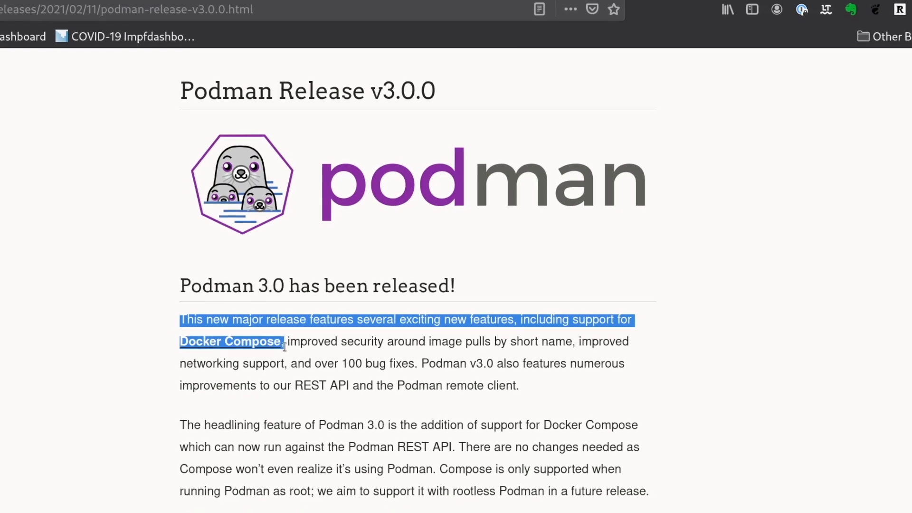
{"action": "scroll", "scroll_direction": "down", "scroll_amount": 3}
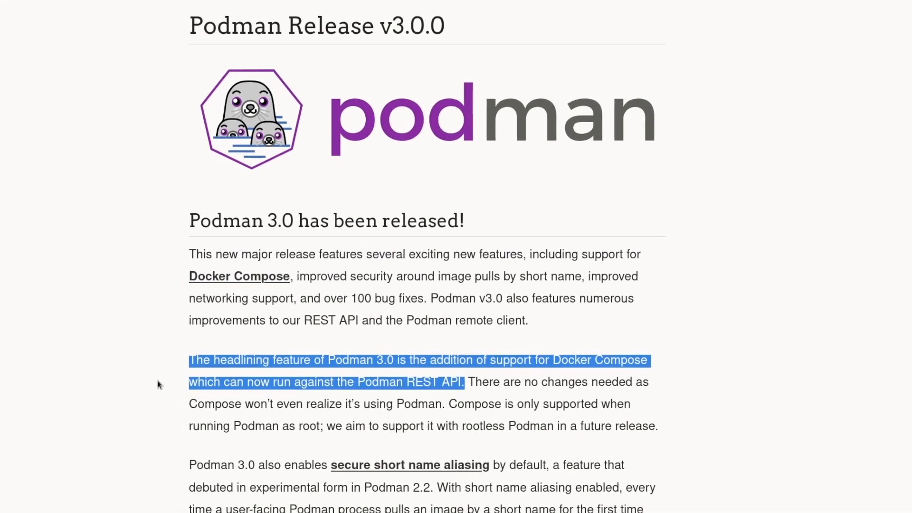
{"action": "left_click", "coordinate": [239, 276]}
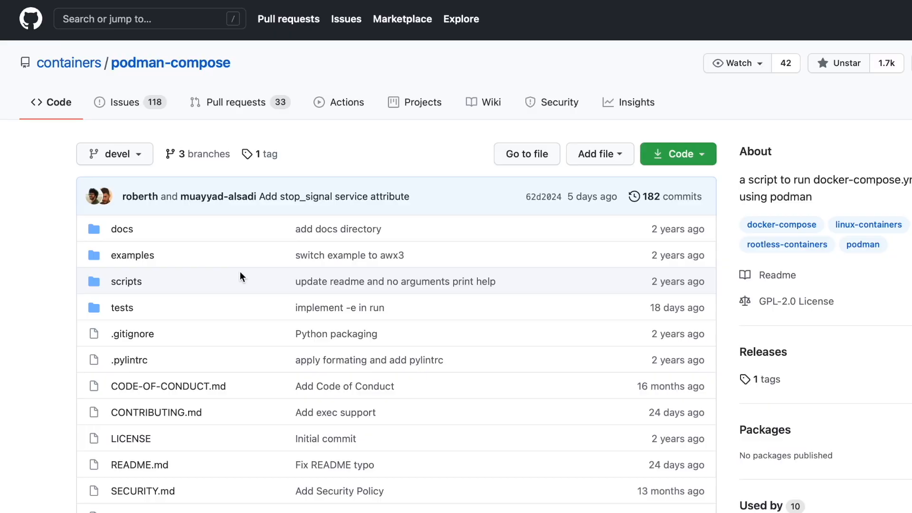
{"action": "scroll", "scroll_direction": "down", "scroll_amount": 3}
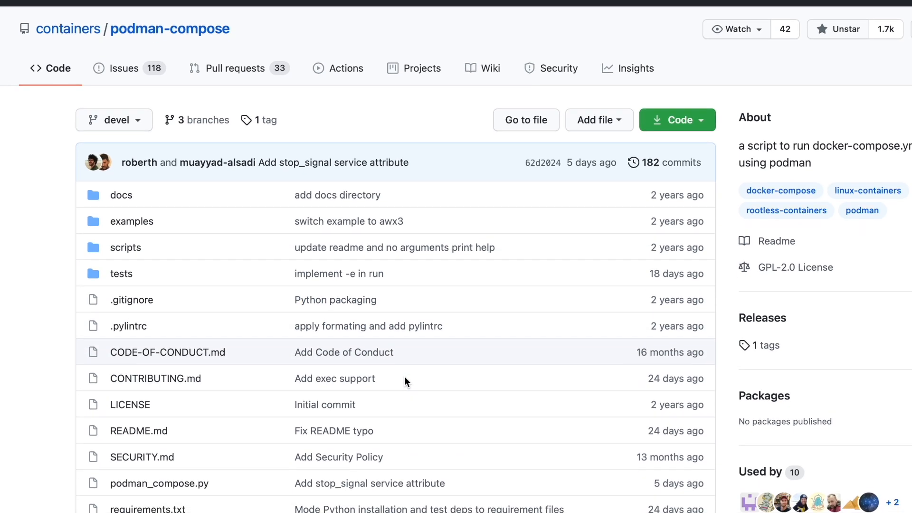
{"action": "scroll", "scroll_direction": "down", "scroll_amount": 3}
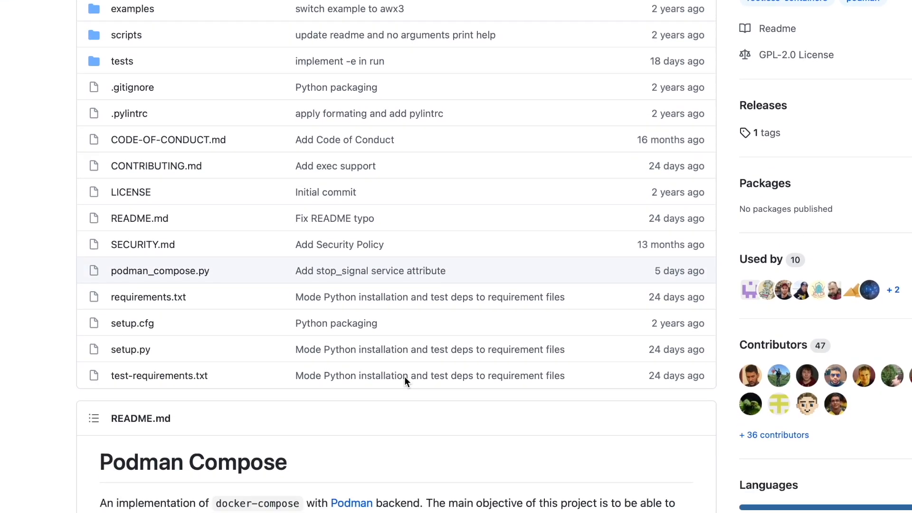
{"action": "scroll", "scroll_direction": "down", "scroll_amount": 3}
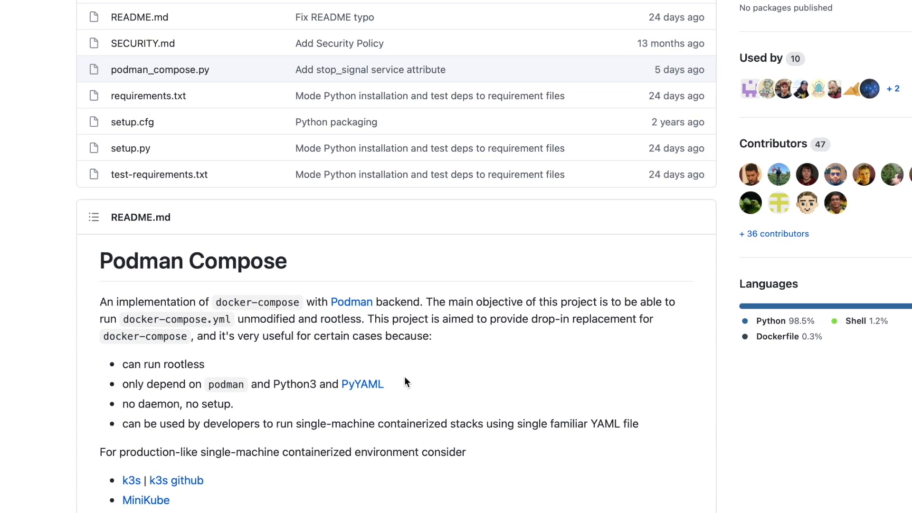
{"action": "scroll", "scroll_direction": "down", "scroll_amount": 3}
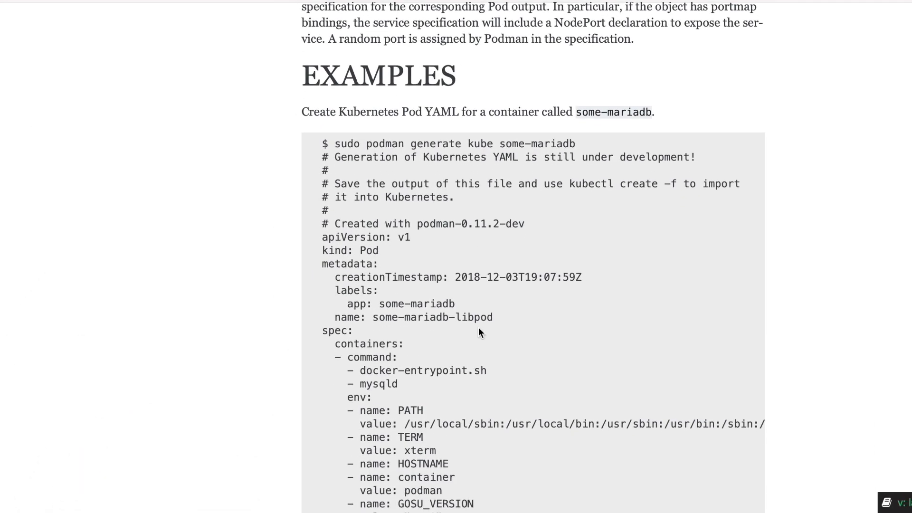
{"action": "mouse_move", "coordinate": [280, 339]}
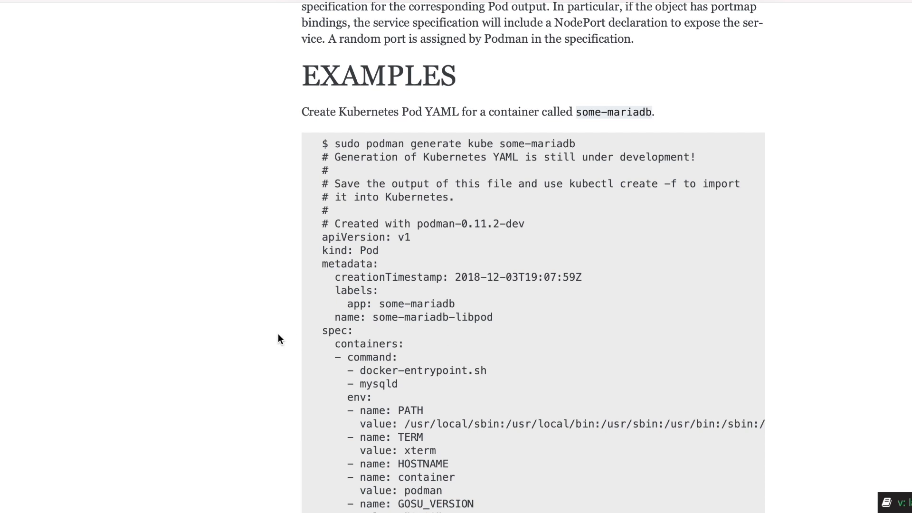
Step: Scroll through the EXAMPLES section's bind-mount and named-volume Kubernetes Pod YAML examples
{"action": "scroll", "scroll_direction": "down", "scroll_amount": 3}
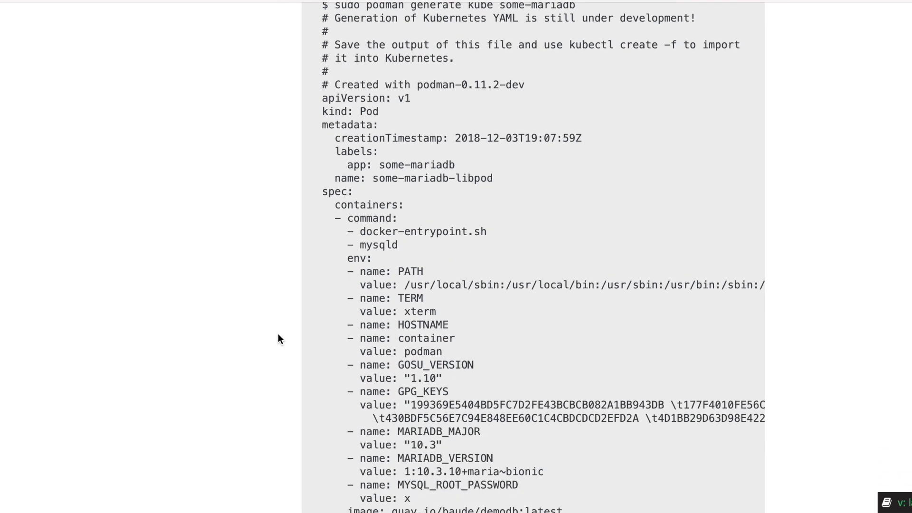
{"action": "scroll", "scroll_direction": "down", "scroll_amount": 3}
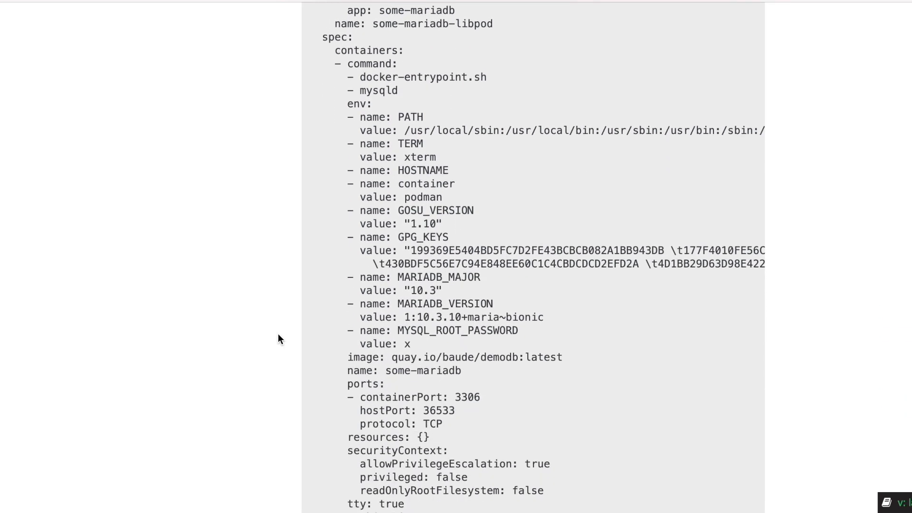
{"action": "scroll", "scroll_direction": "down", "scroll_amount": 3}
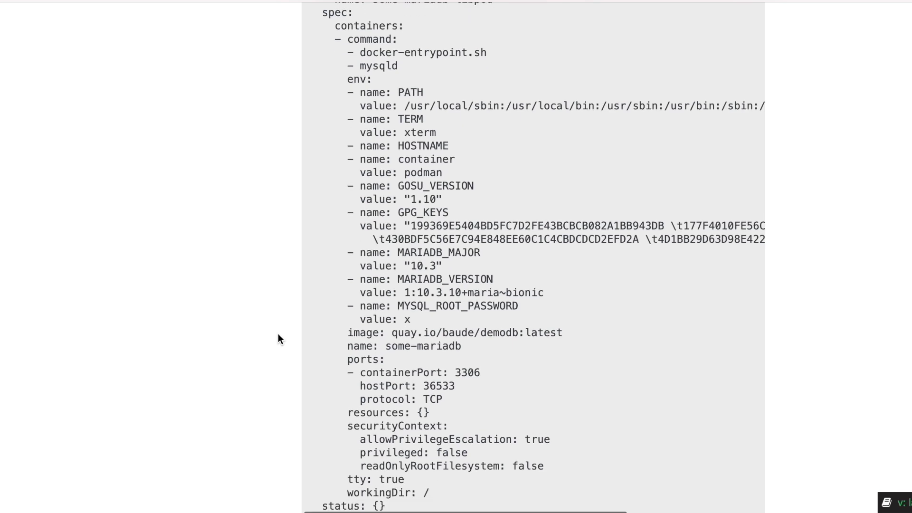
{"action": "scroll", "scroll_direction": "down", "scroll_amount": 3}
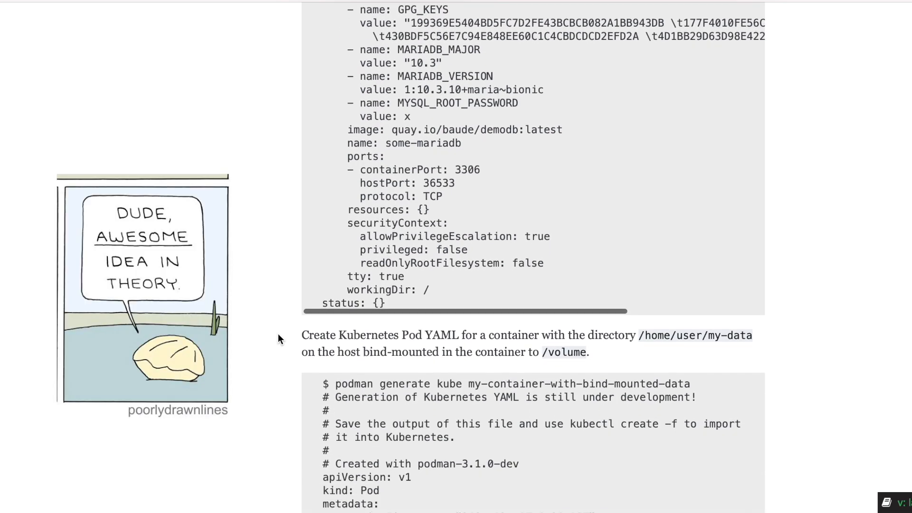
{"action": "scroll", "scroll_direction": "down", "scroll_amount": 3}
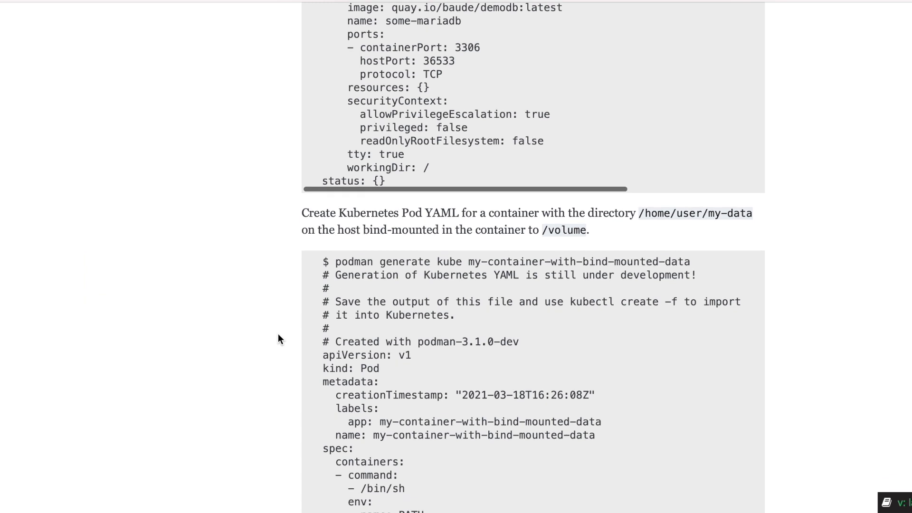
{"action": "scroll", "scroll_direction": "down", "scroll_amount": 3}
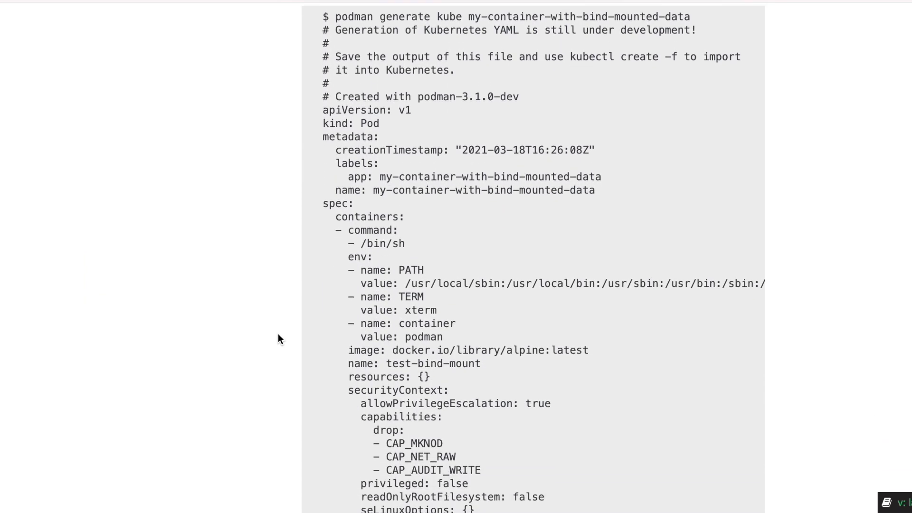
{"action": "scroll", "scroll_direction": "down", "scroll_amount": 3}
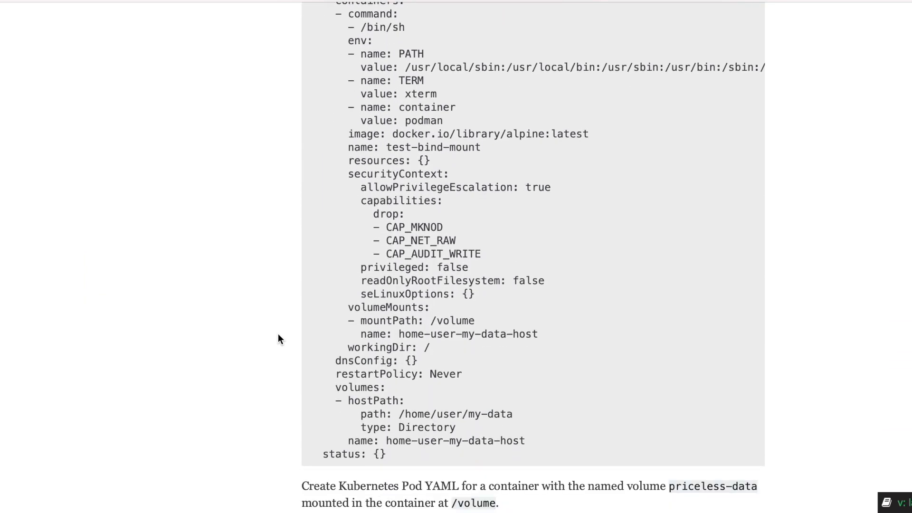
{"action": "scroll", "scroll_direction": "down", "scroll_amount": 3}
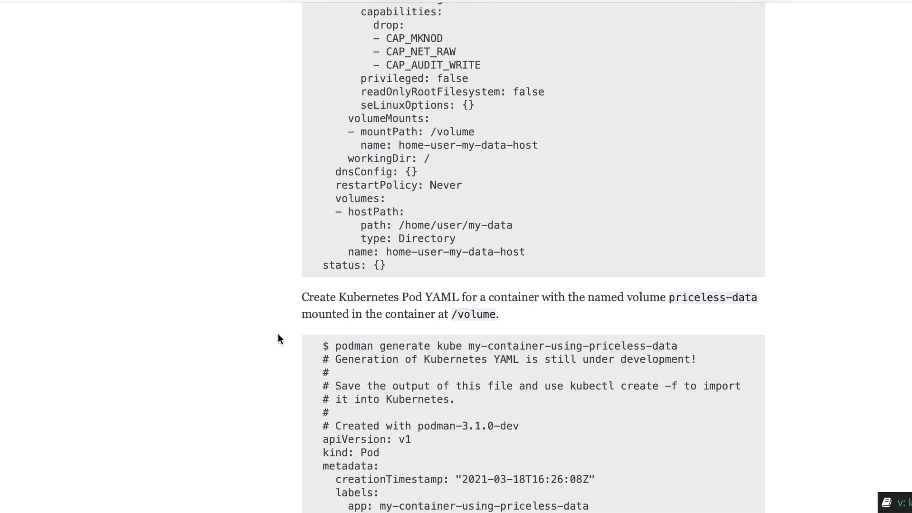
{"action": "scroll", "scroll_direction": "down", "scroll_amount": 3}
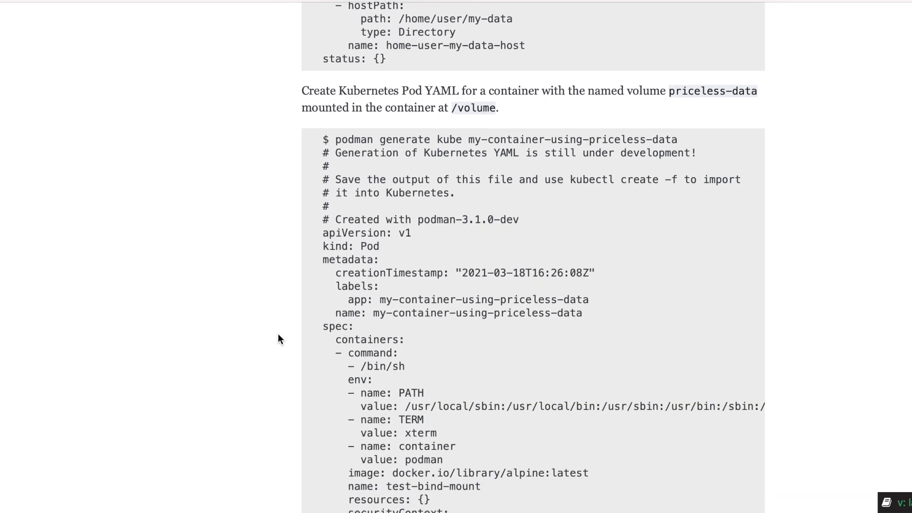
{"action": "scroll", "scroll_direction": "down", "scroll_amount": 3}
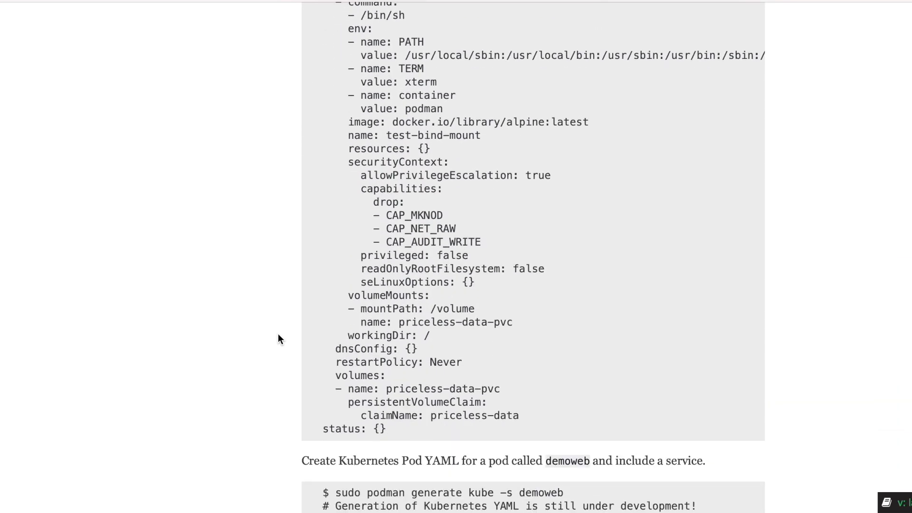
{"action": "scroll", "scroll_direction": "down", "scroll_amount": 3}
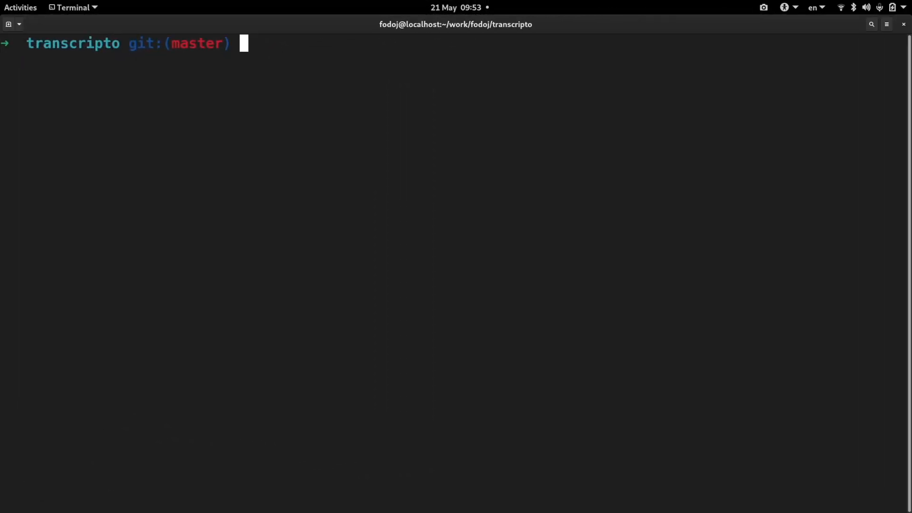
{"action": "mouse_move", "coordinate": [598, 201]}
{"action": "type", "text": "podman --version"}
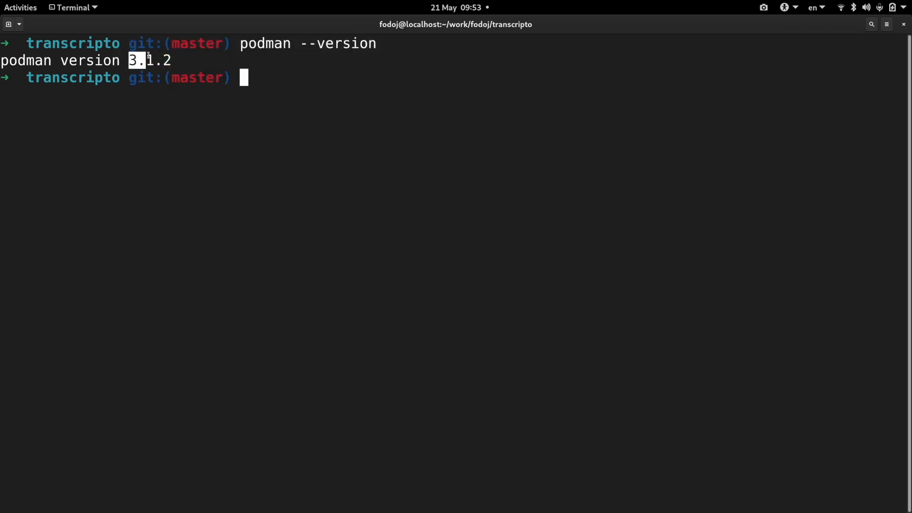
Step: Start podman.socket with sudo systemctl and check its status
{"action": "type", "text": "sys"}
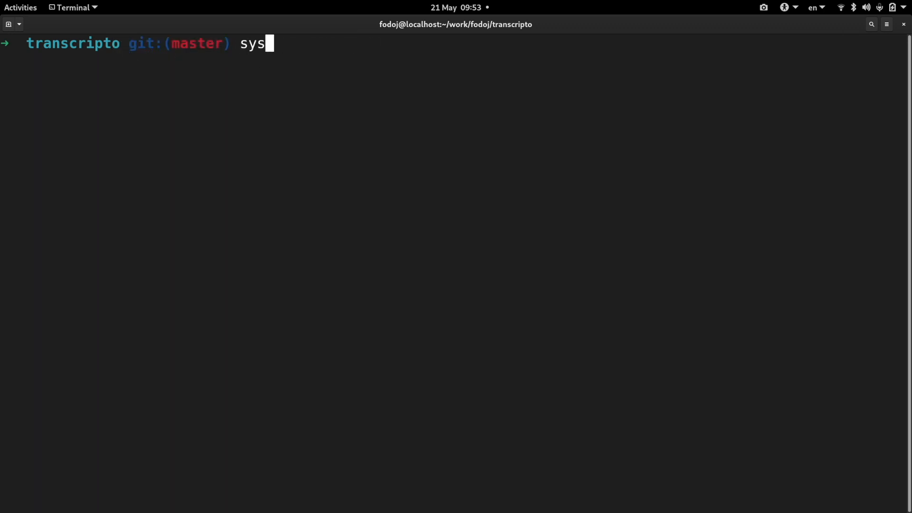
{"action": "type", "text": "udo systemctl start podma"}
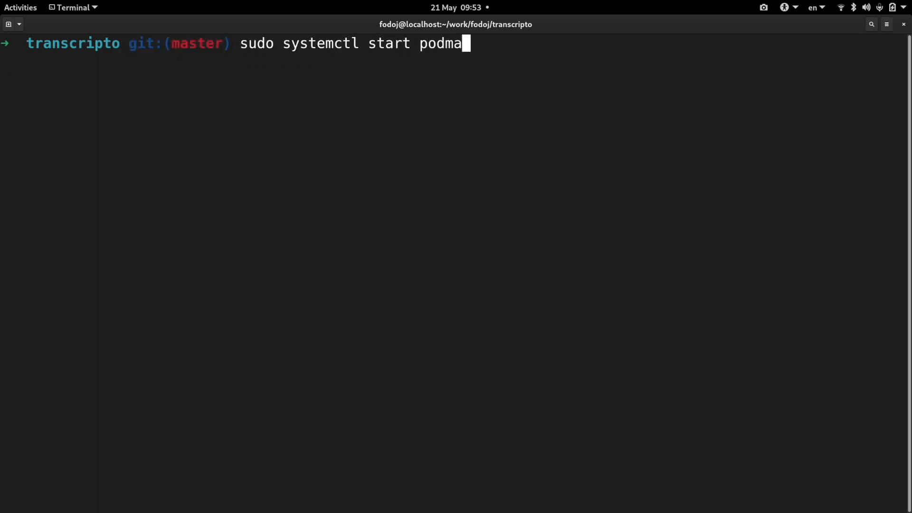
{"action": "key", "text": "Return"}
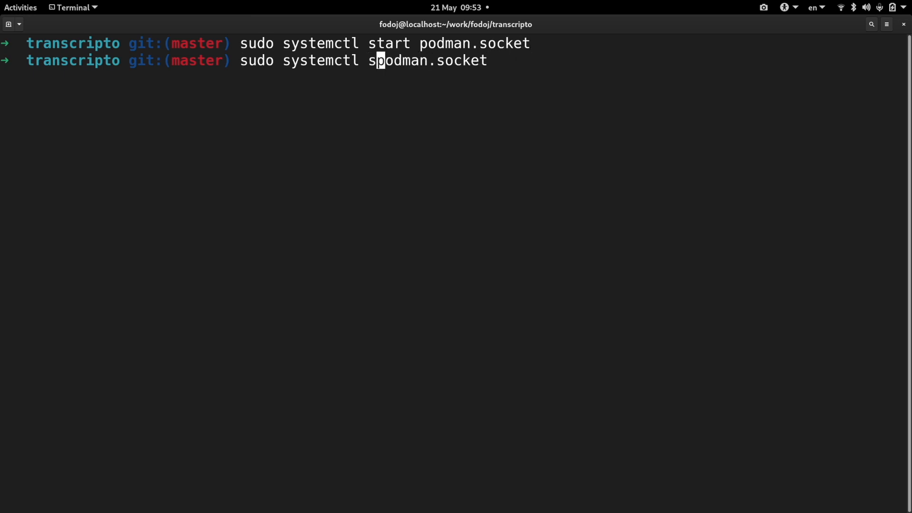
{"action": "key", "text": "Return"}
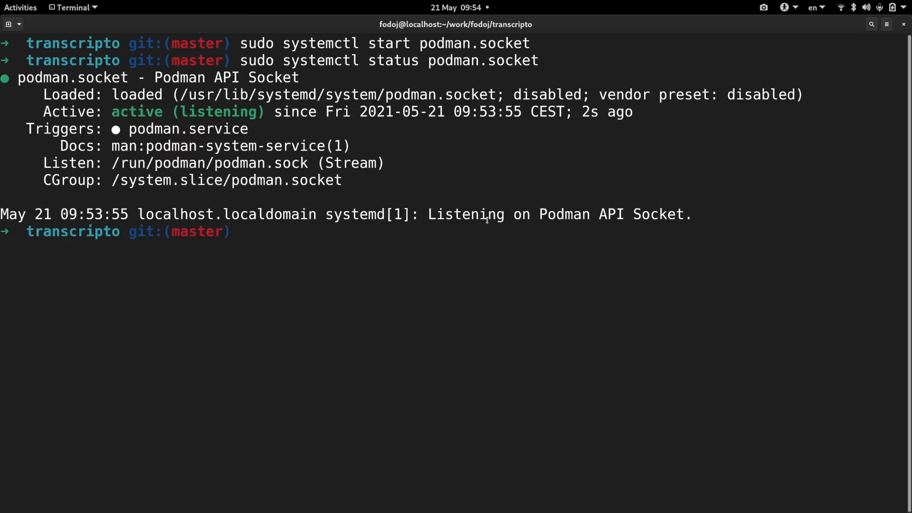
{"action": "type", "text": "sudo curl -H \"Content-Type: applicat"}
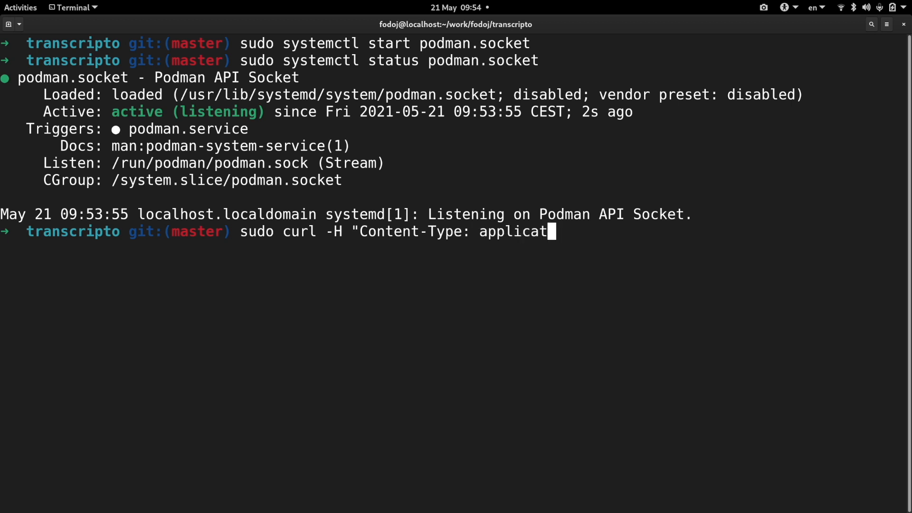
{"action": "type", "text": "ion/json\" --unix-socket /var"}
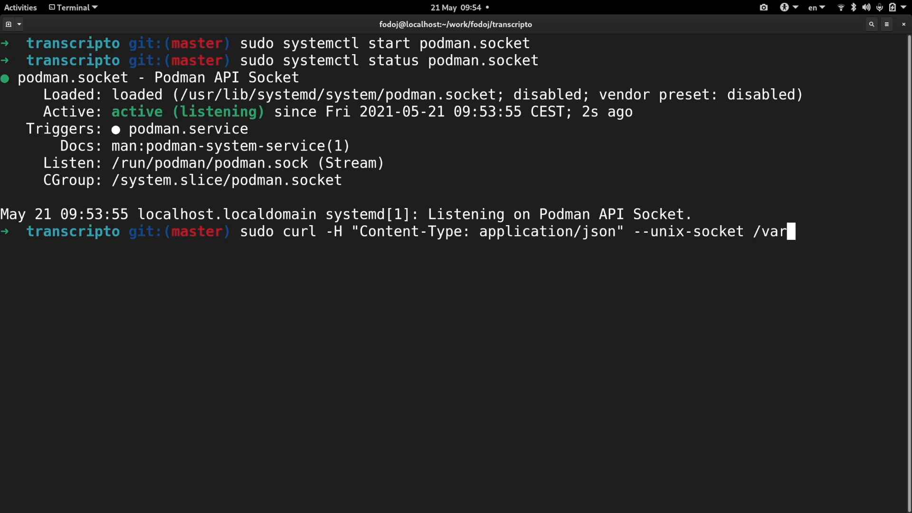
{"action": "type", "text": "/run/docker.sock http://localhost/"}
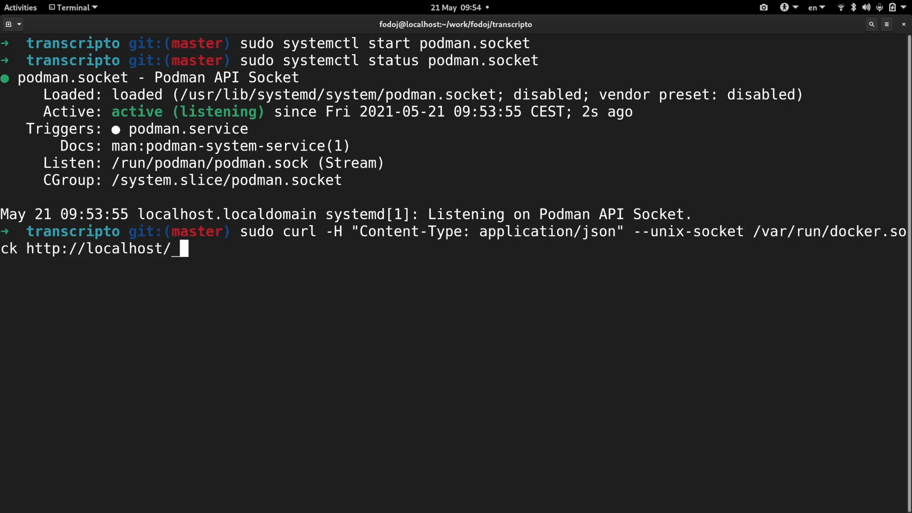
{"action": "key", "text": "Return"}
{"action": "type", "text": "sudo dnf"}
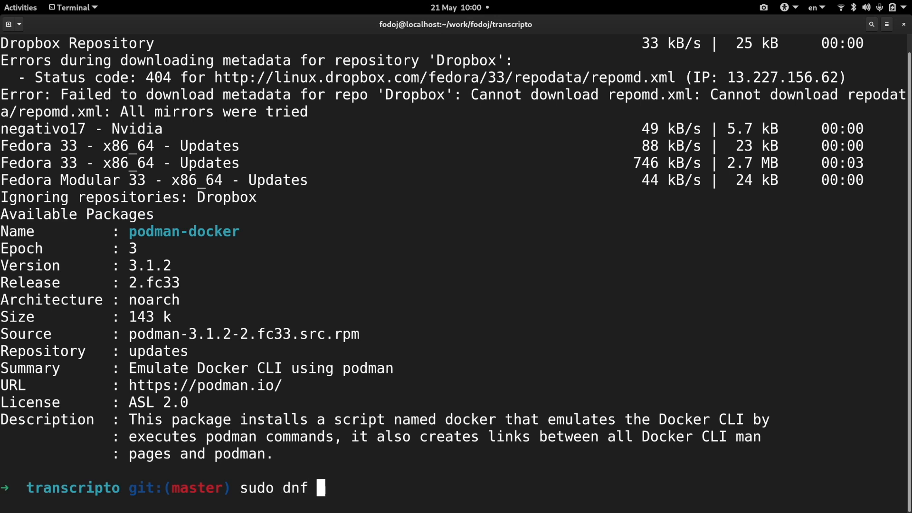
Step: Attempt 'sudo dnf install podman-docker', then remove the conflicting docker-ce with 'sudo dnf remove docker-ce -y'
{"action": "type", "text": "install podman-do"}
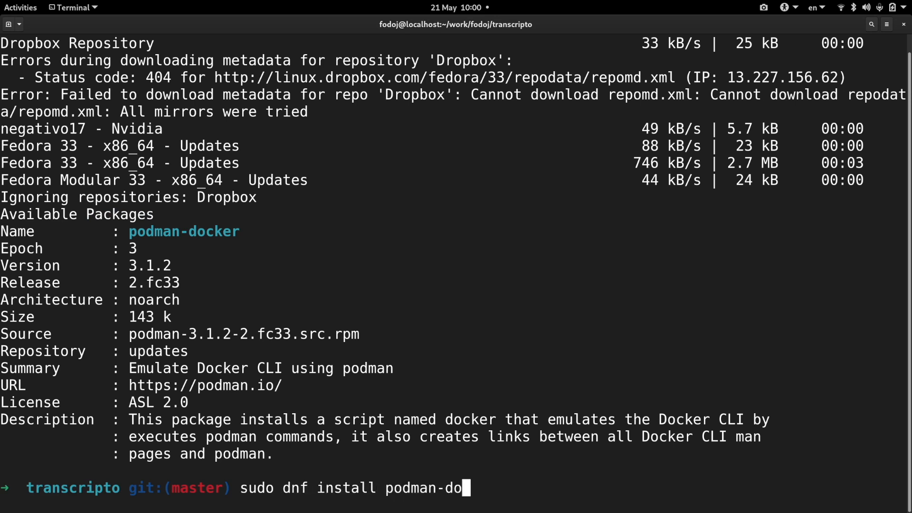
{"action": "key", "text": "Return"}
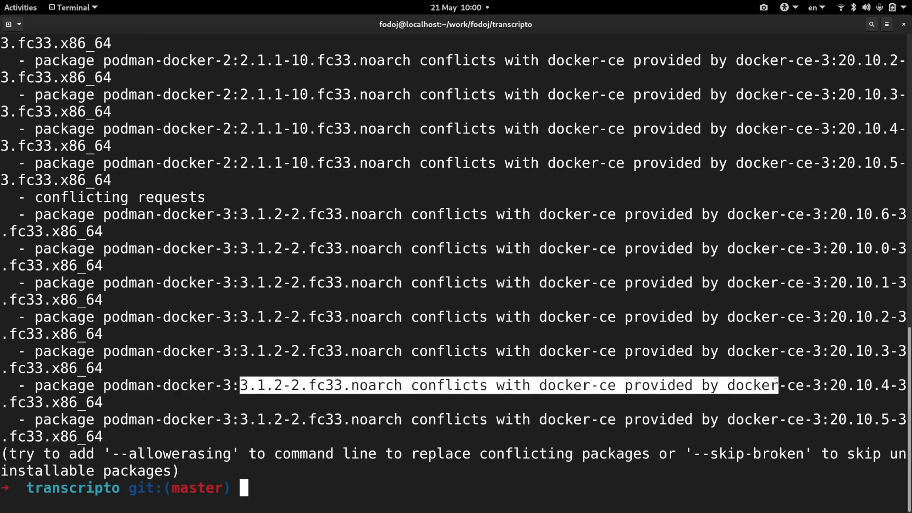
{"action": "type", "text": "sudo"}
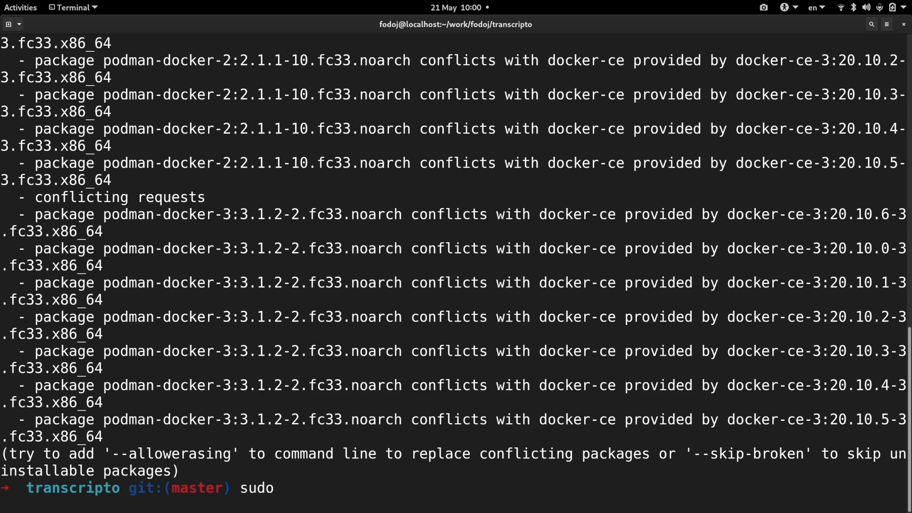
{"action": "type", "text": "dnf remove docker-ce -y"}
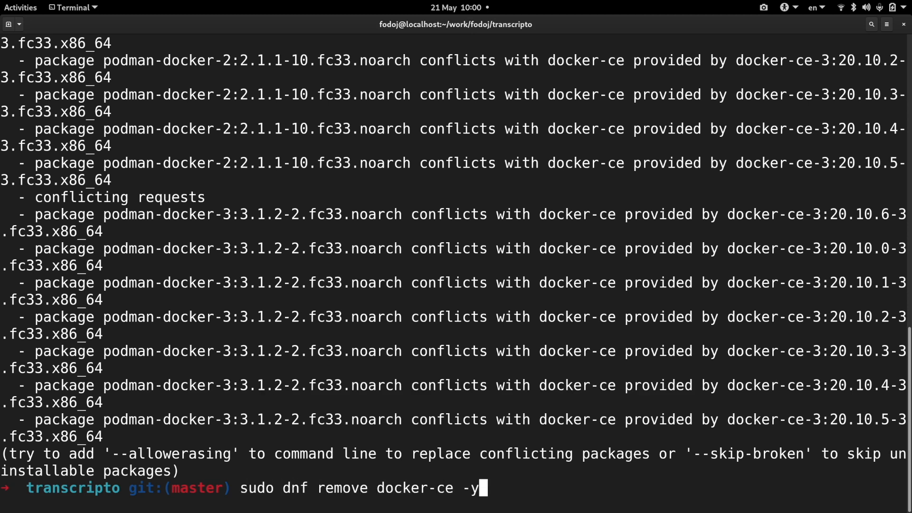
{"action": "key", "text": "Return"}
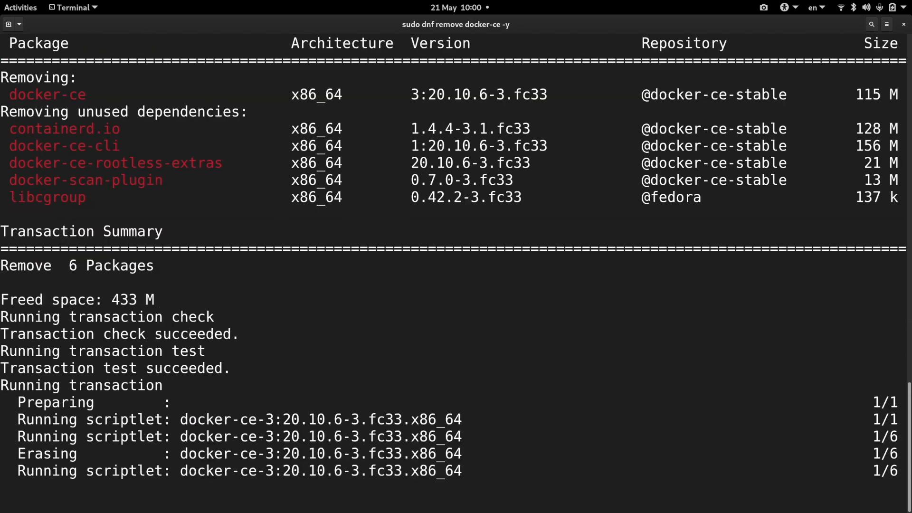
{"action": "scroll", "scroll_direction": "down", "scroll_amount": 3}
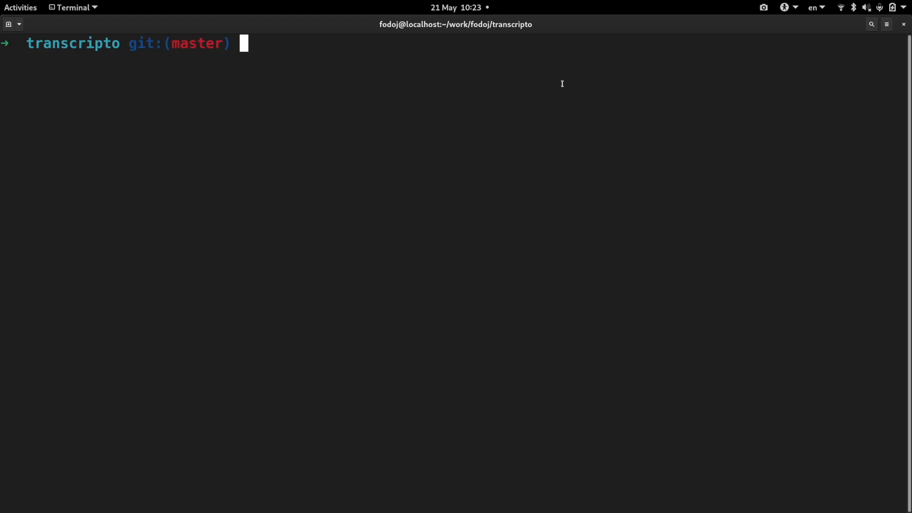
Step: List /var/run/ with 'ls -lah', then run docker-compose, which hits a PermissionError
{"action": "type", "text": "ls -lah /var/run/"}
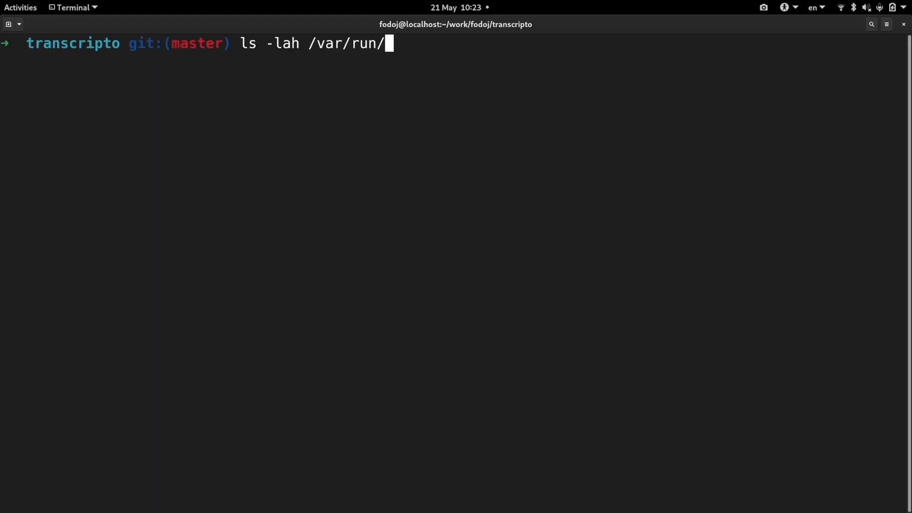
{"action": "key", "text": "Return"}
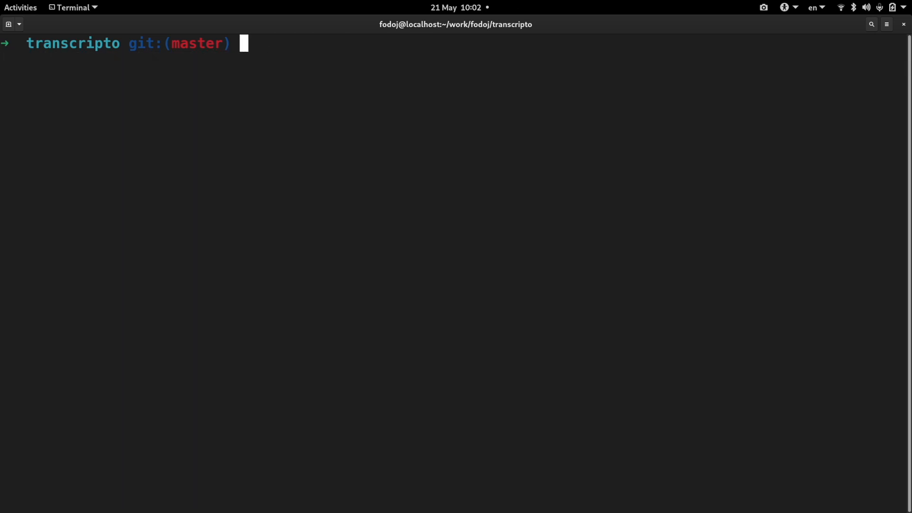
{"action": "type", "text": "docker-compose"}
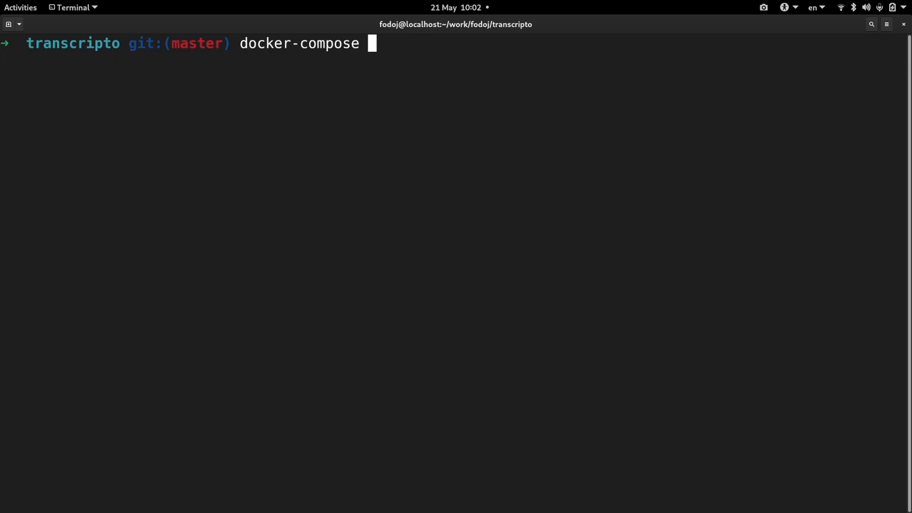
{"action": "key", "text": "Return"}
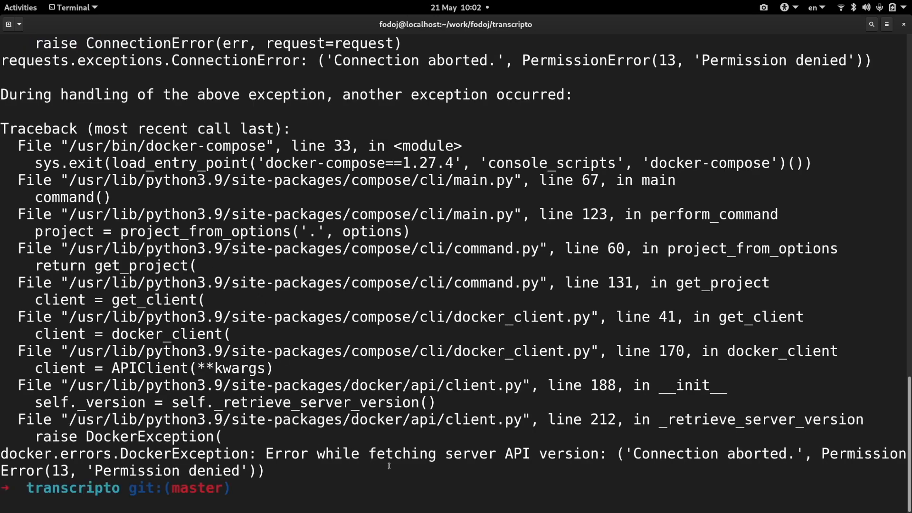
{"action": "mouse_move", "coordinate": [345, 400]}
{"action": "type", "text": "rm -rf t"}
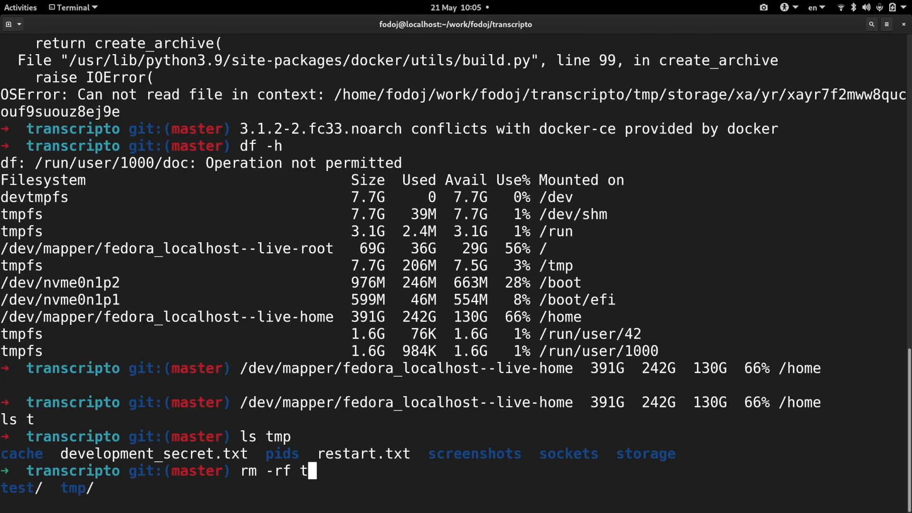
Step: Run 'rm -rf tmp/storage', get permission denied, and begin retyping it with sudo
{"action": "type", "text": "mp/s"}
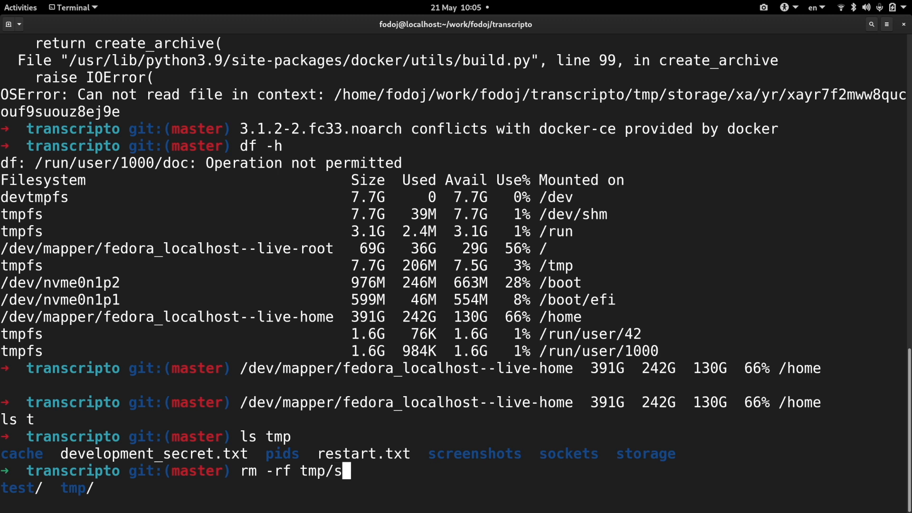
{"action": "key", "text": "Return"}
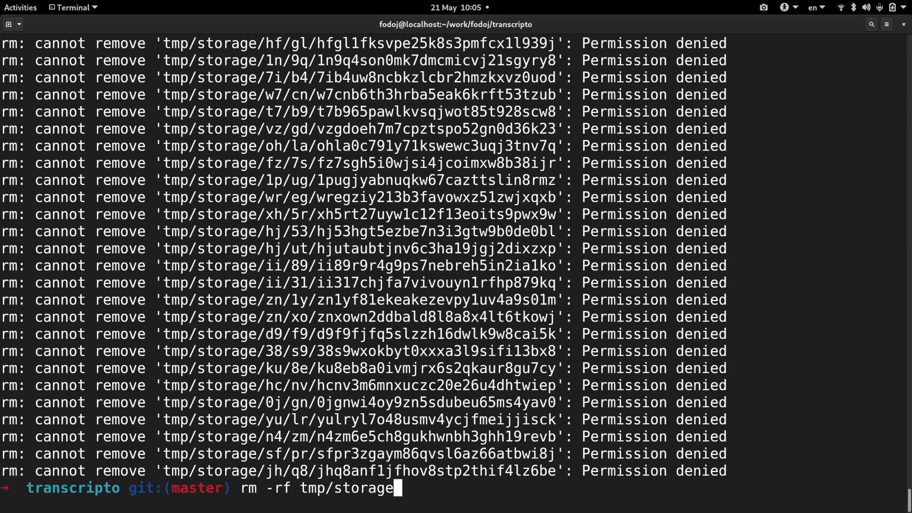
{"action": "type", "text": "sud"}
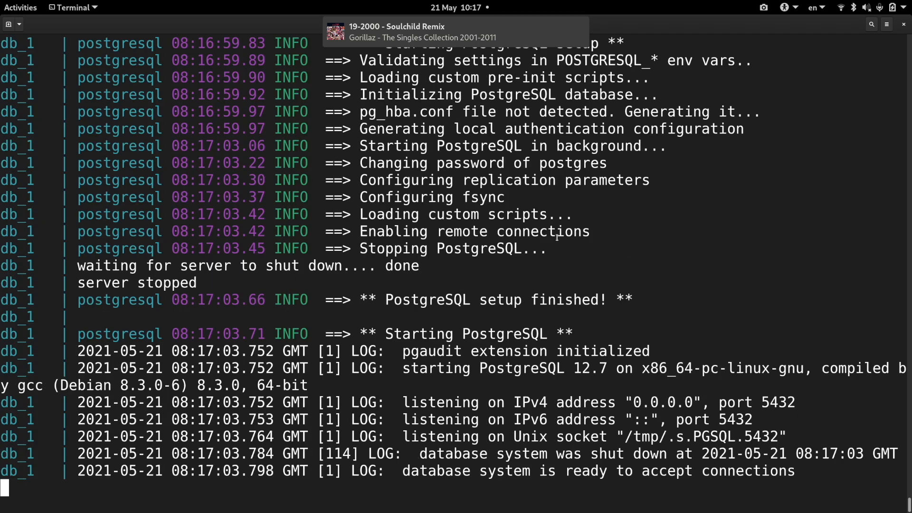
Step: In a new terminal, run 'podman ps' and 'sudo podman ps', then start Rails in transcripto_dev on 0.0.0.0
{"action": "left_click", "coordinate": [671, 42]}
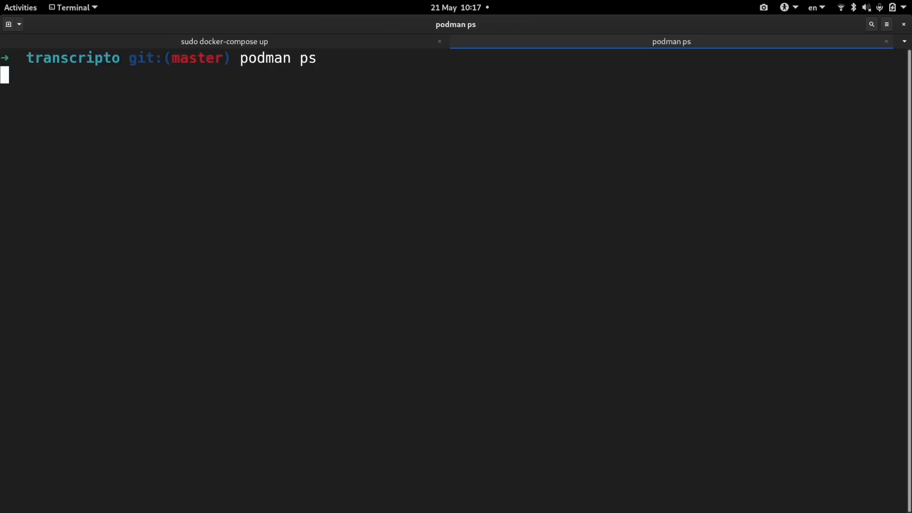
{"action": "key", "text": "Return"}
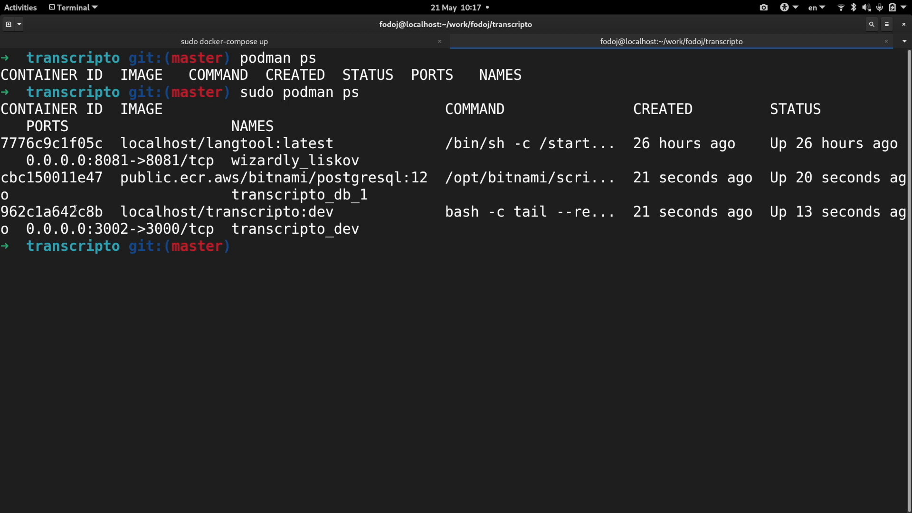
{"action": "type", "text": "sudo podman exec -it transcripto_dev bundle exec rails s -b '0.0.0.0"}
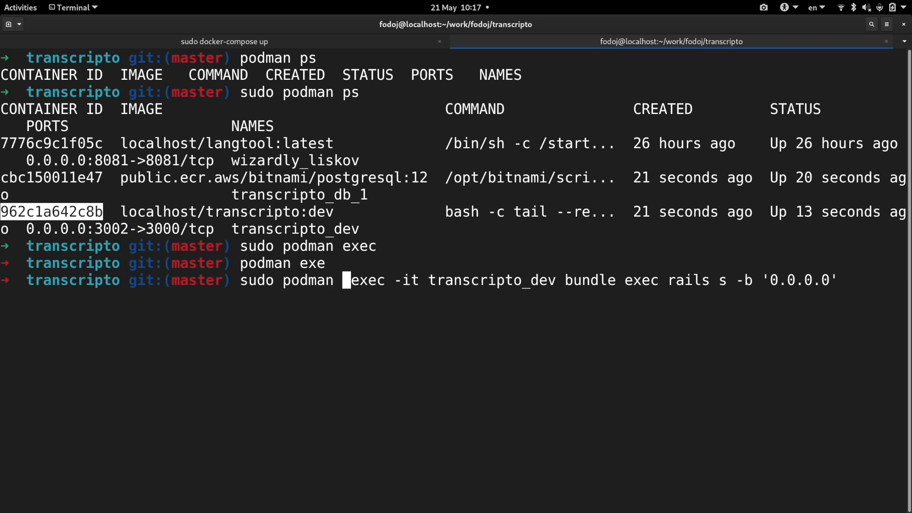
{"action": "key", "text": "Return"}
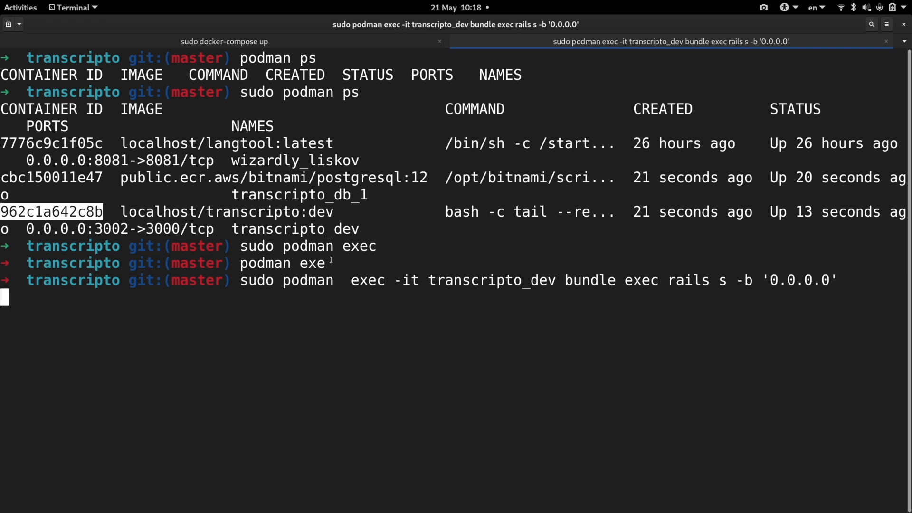
{"action": "key", "text": "Return"}
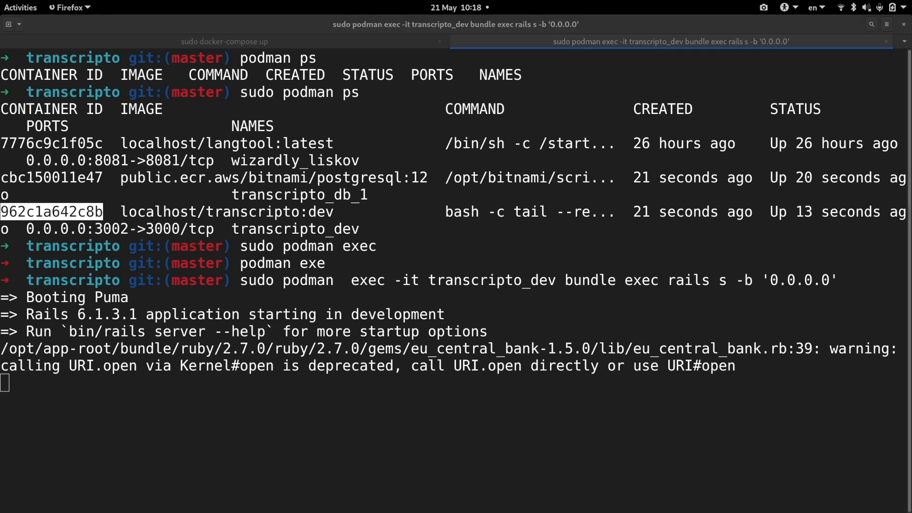